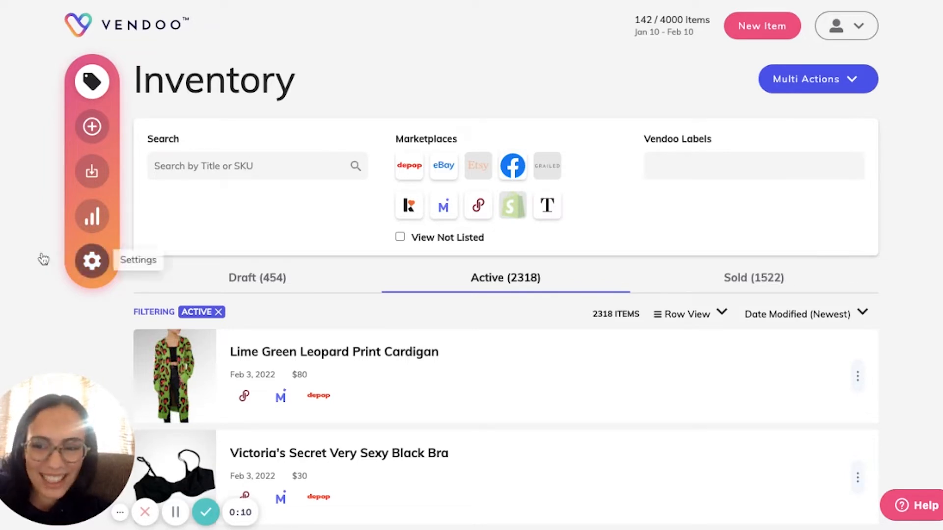
Step: Open Account Preferences in Settings and scroll to the 60-day stale listing warning
click(91, 262)
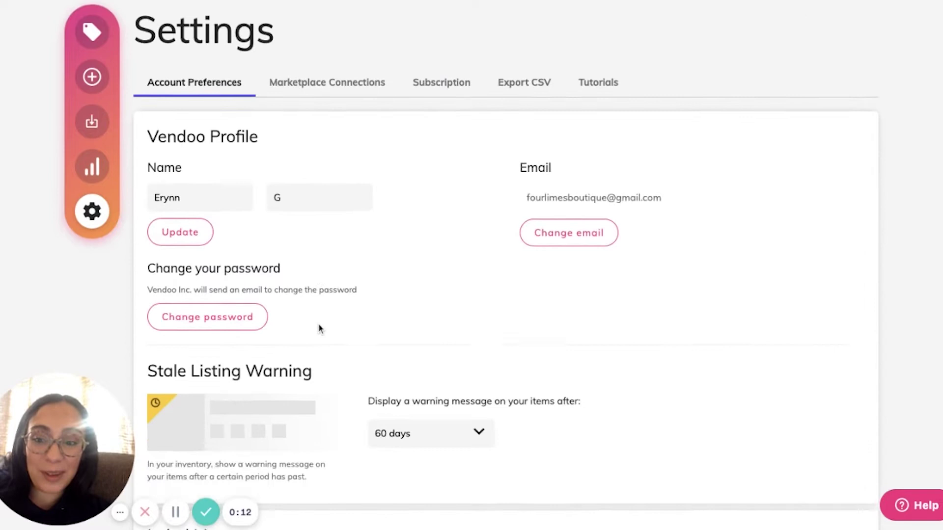
scroll(down, 3)
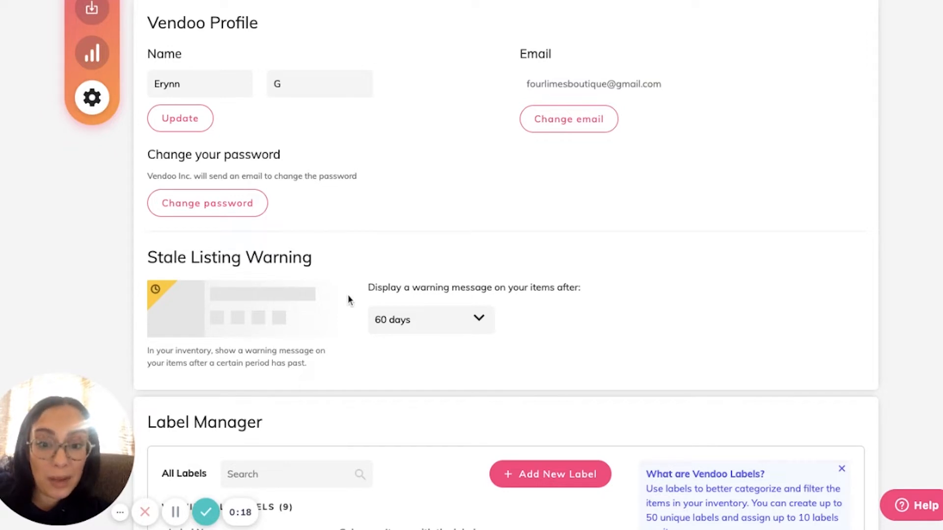
mouse_move(452, 324)
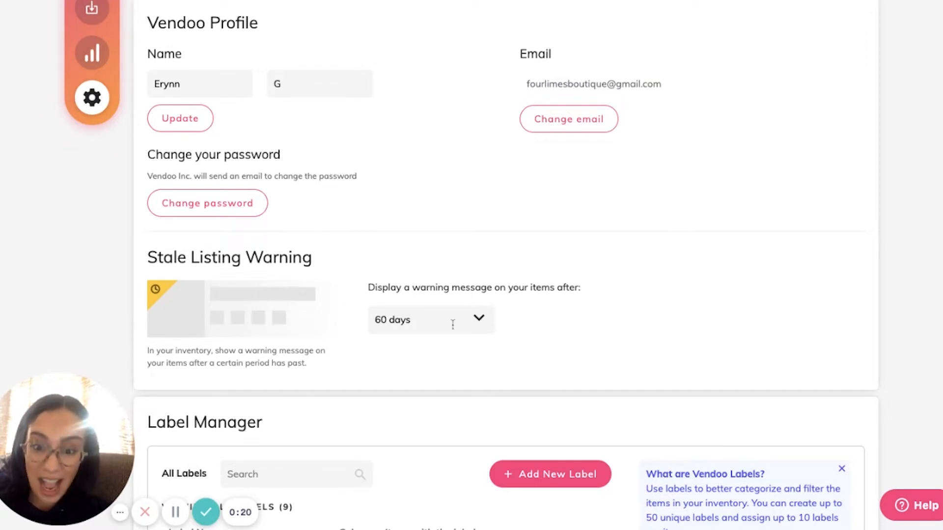
click(431, 319)
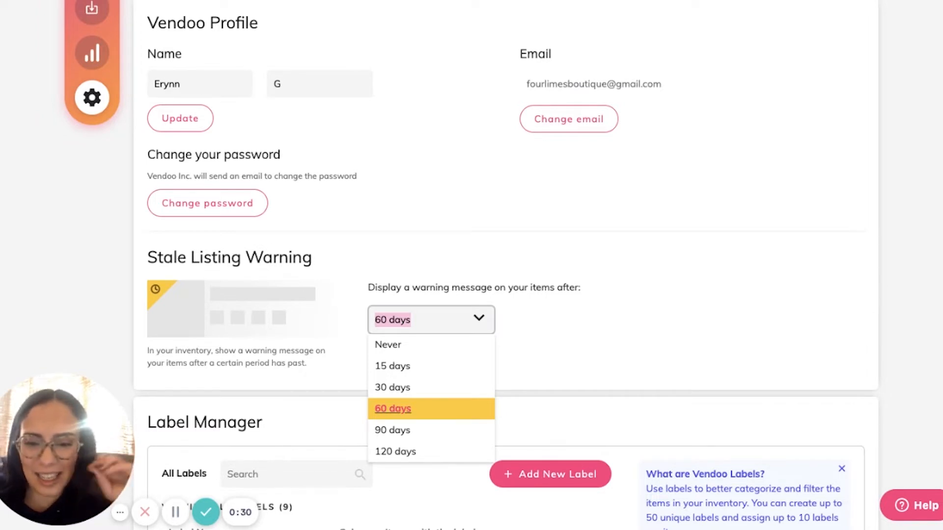
click(392, 408)
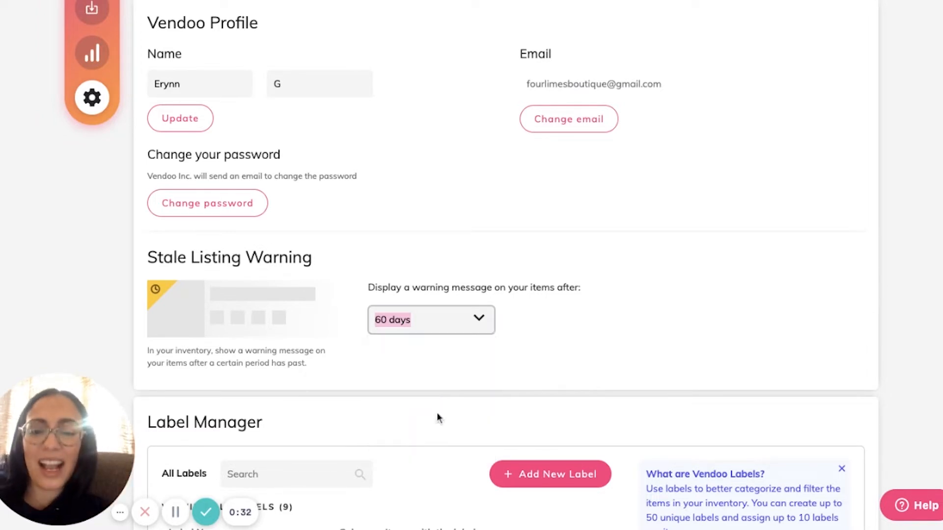
mouse_move(605, 349)
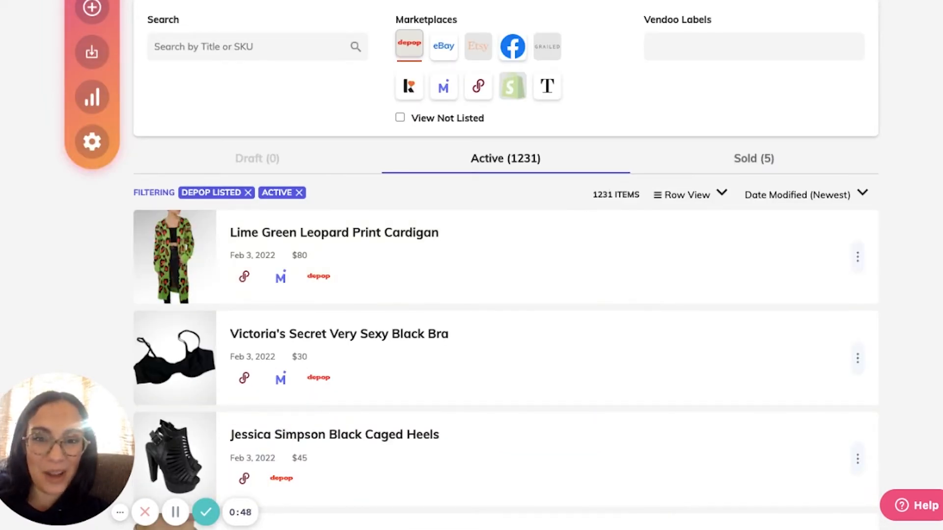
Step: Open the sort dropdown on the Depop-filtered active inventory to show sorting options
click(800, 195)
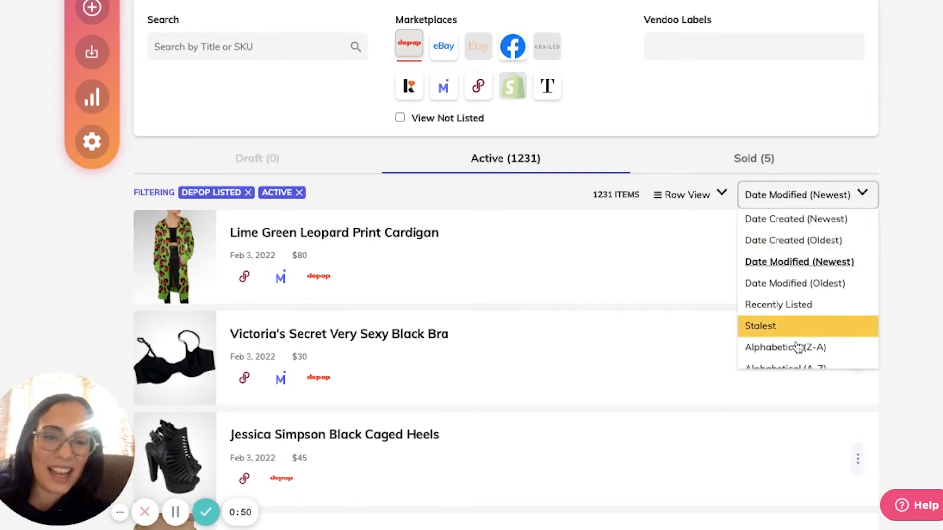